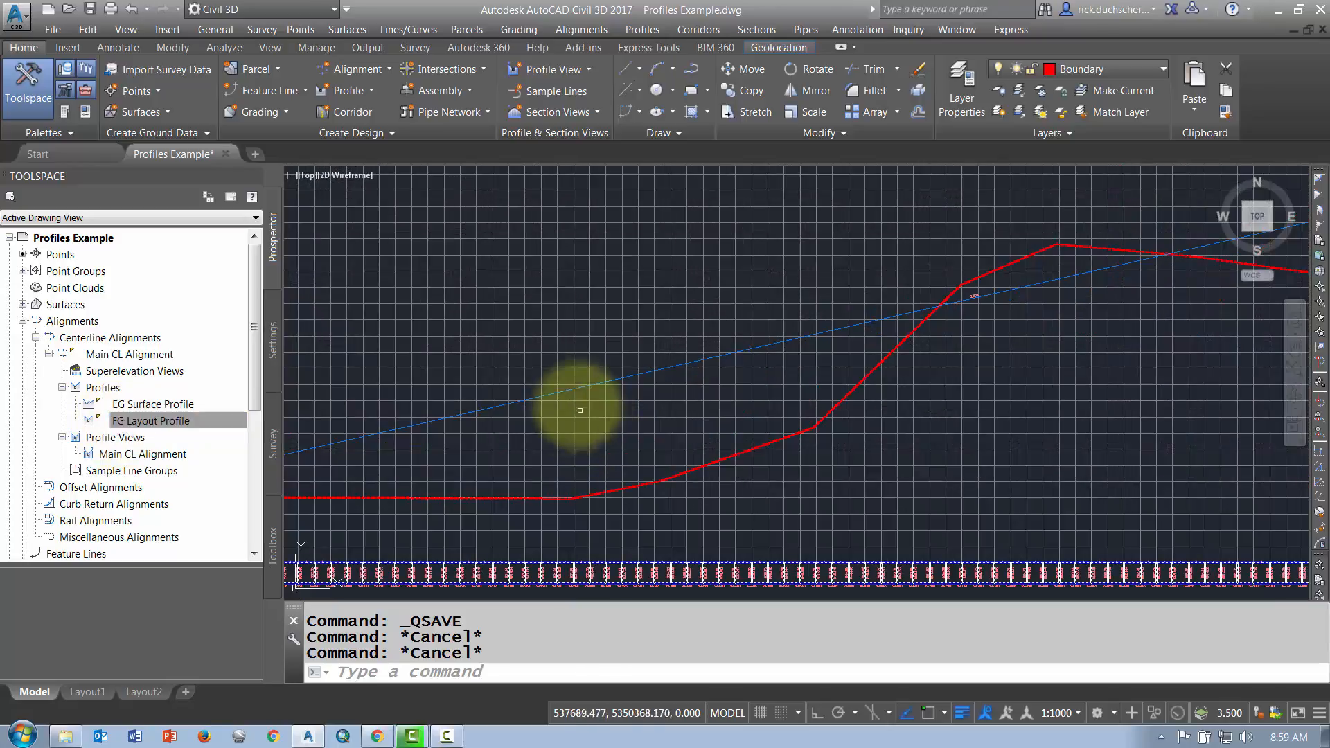
mouse_move(626, 491)
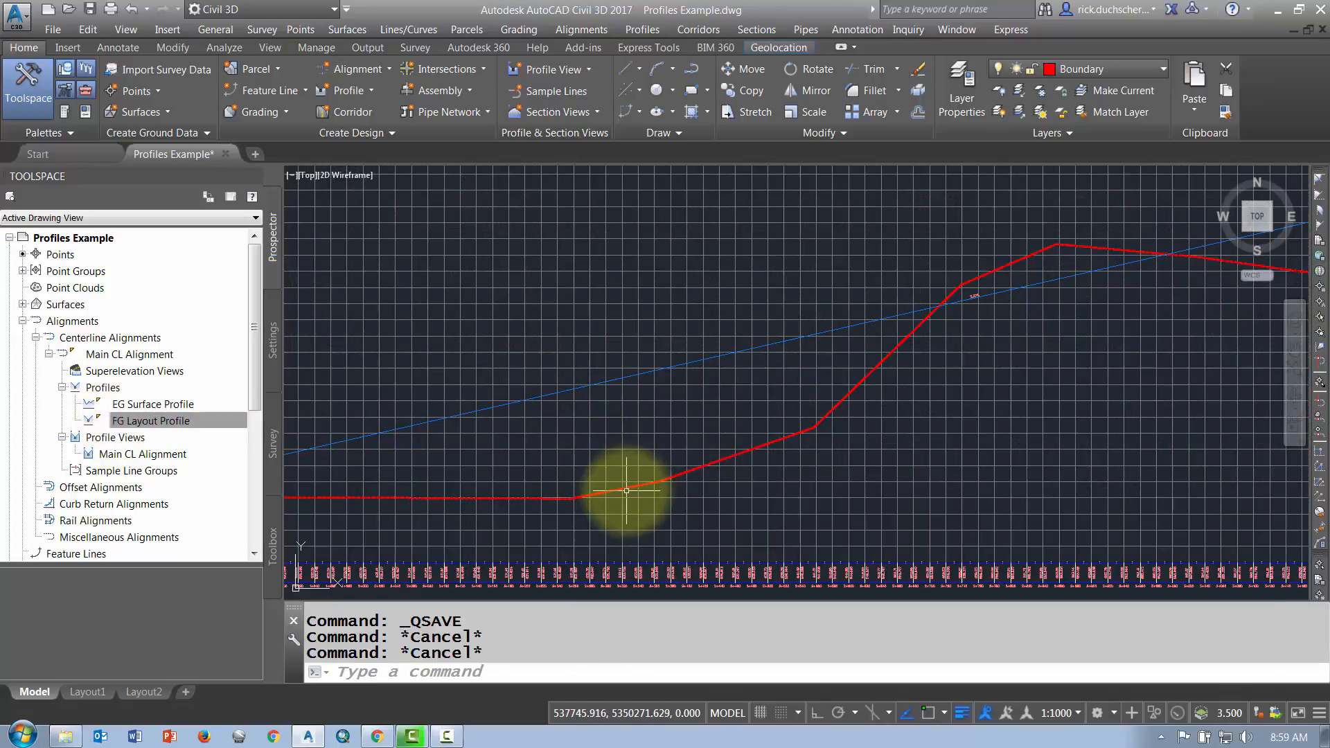
mouse_move(626, 490)
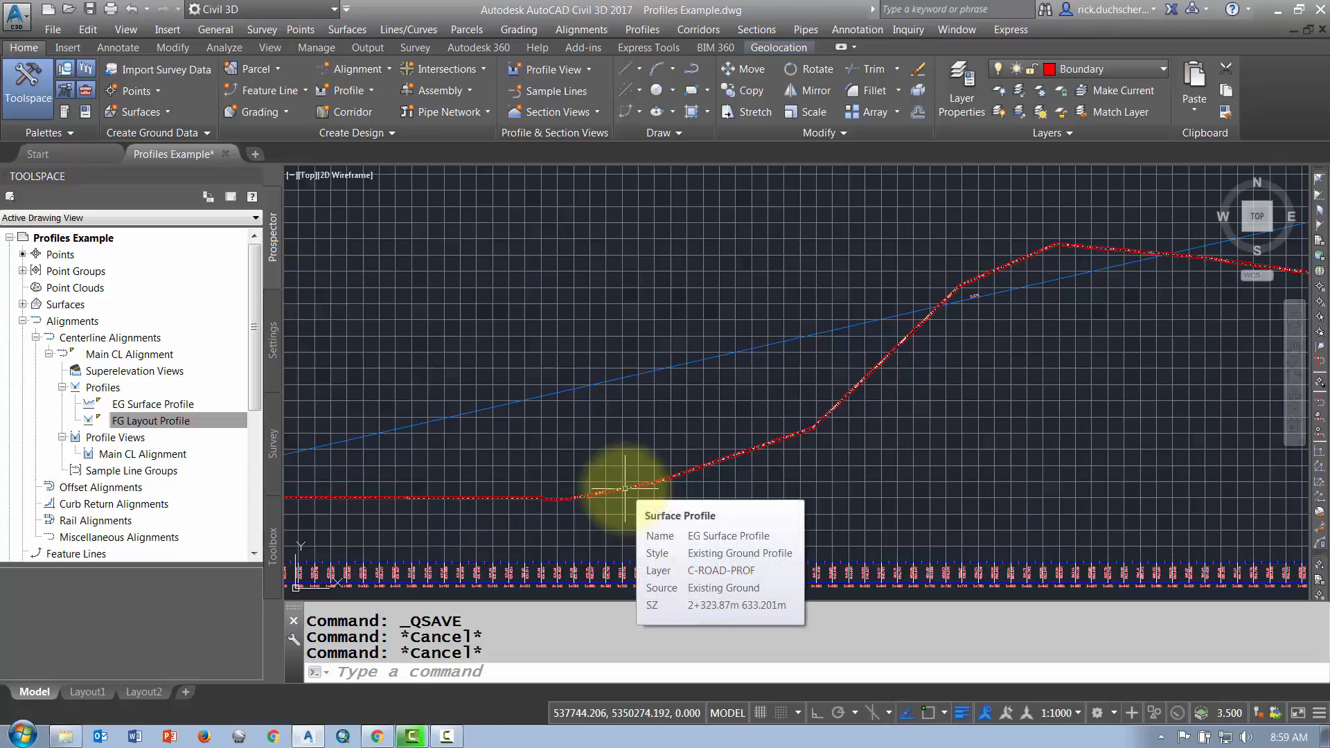
mouse_move(623, 487)
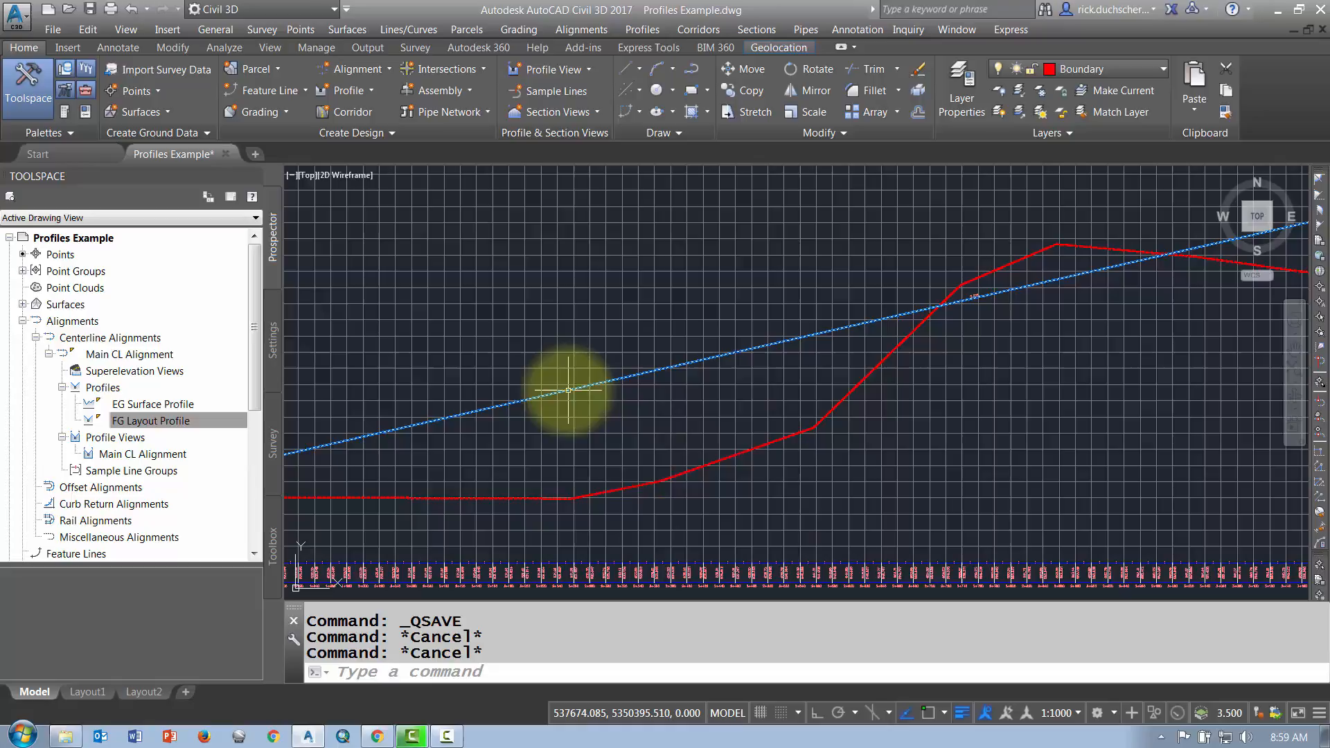
mouse_move(566, 391)
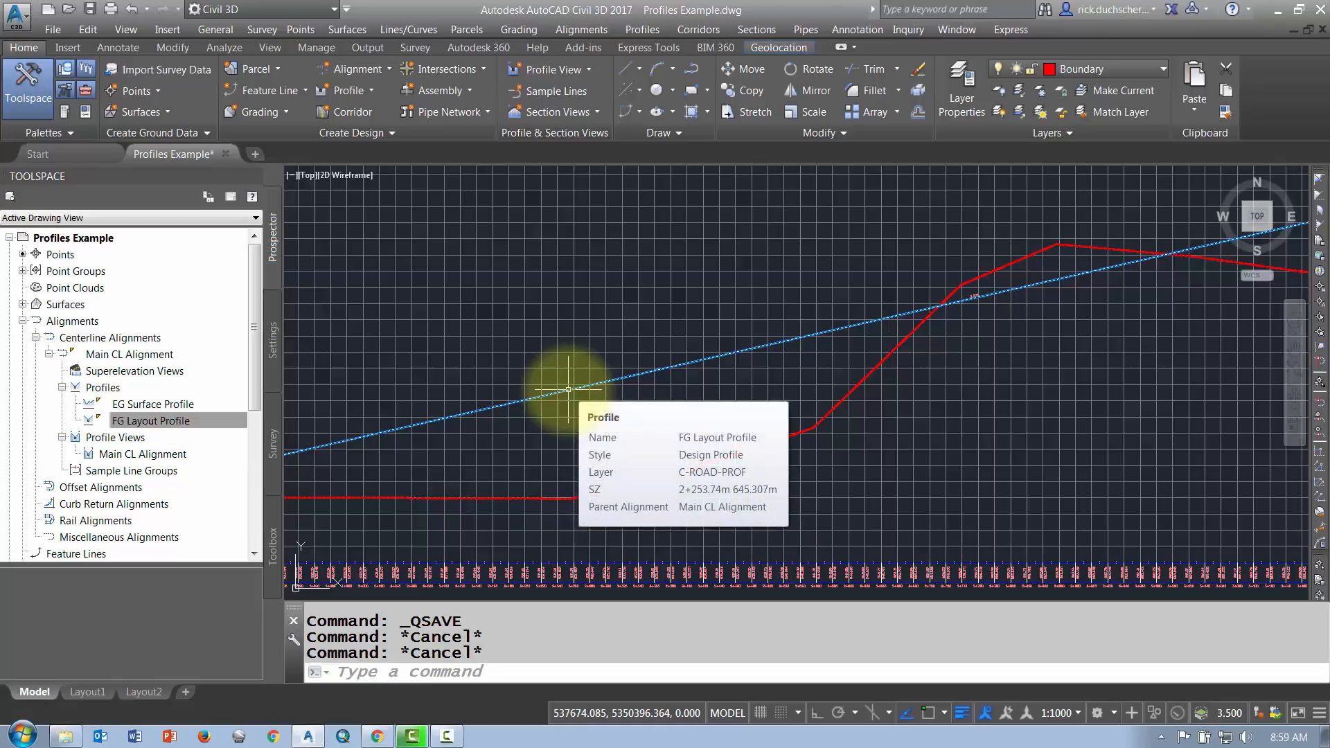
Step: Select the blue dashed FG Layout Profile so its grips show
left_click(568, 390)
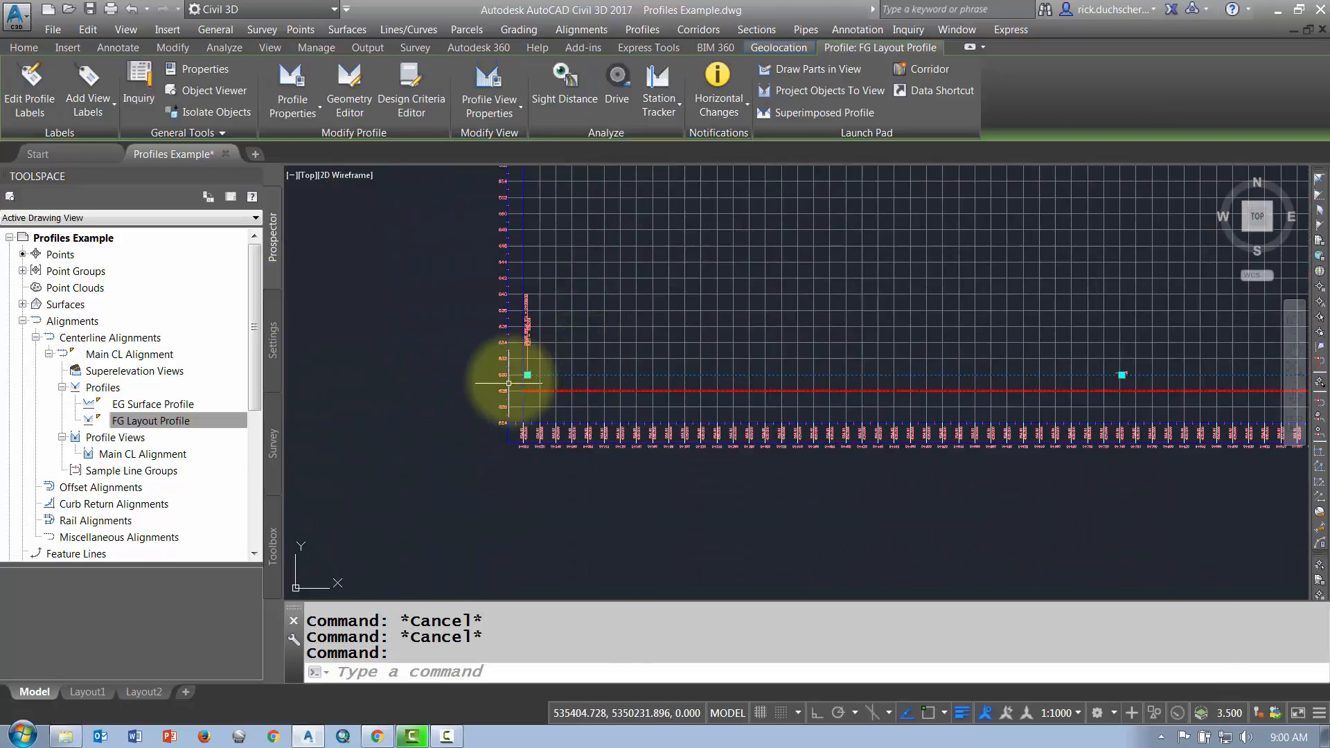
Step: Stretch two PVI grips of the FG Layout Profile to new stations and elevations
left_click(527, 376)
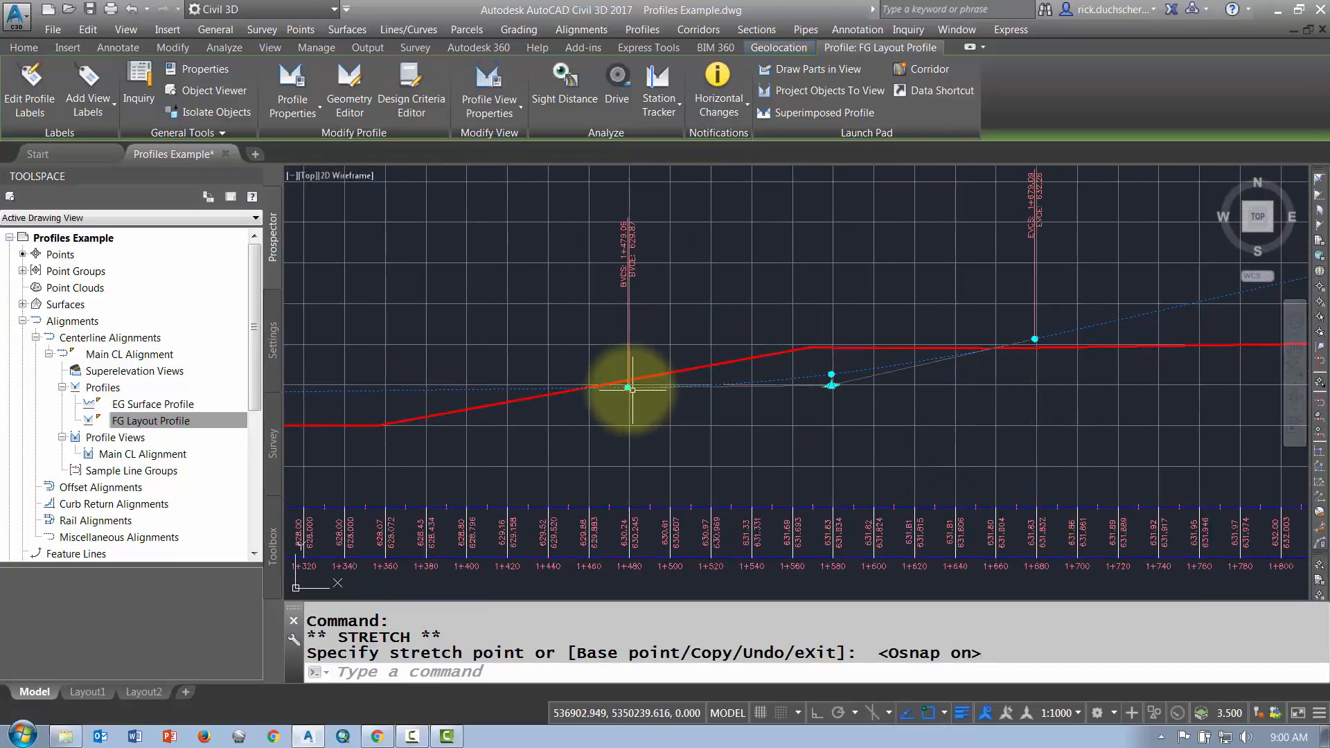
left_click(507, 388)
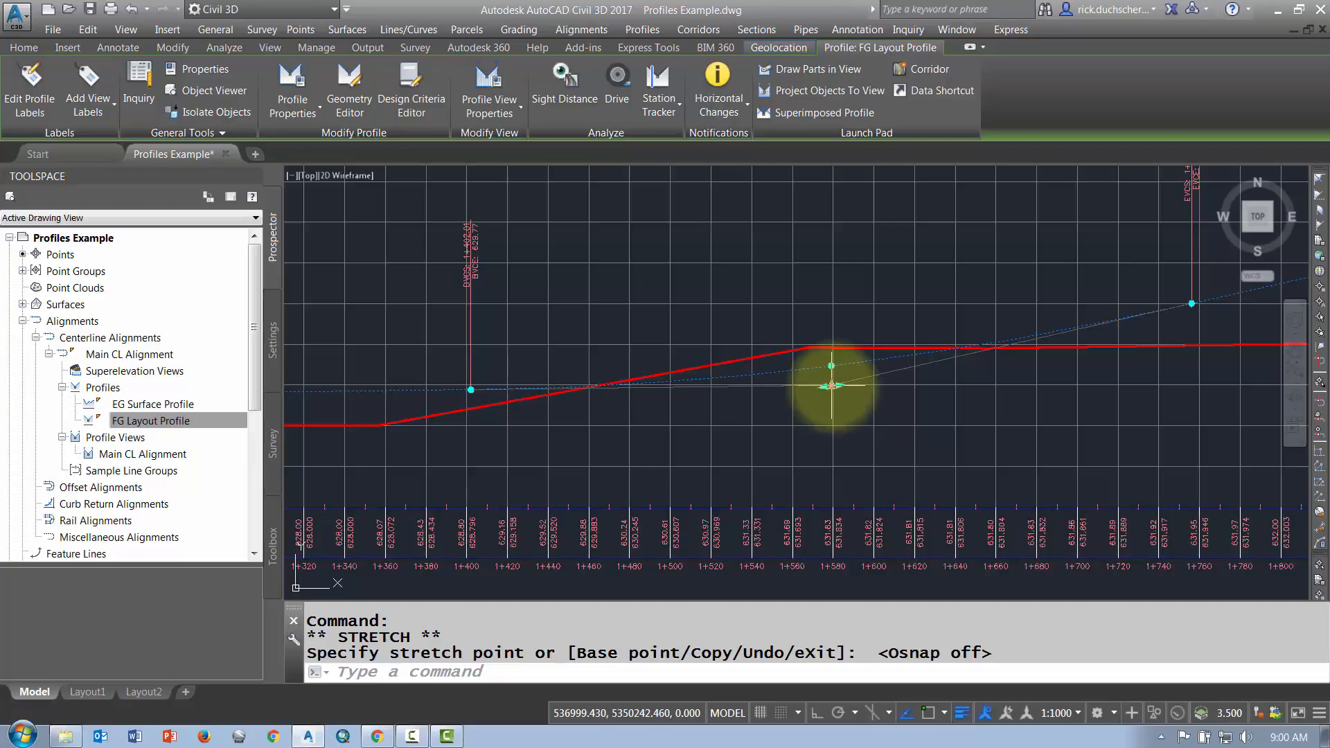
left_click(831, 365)
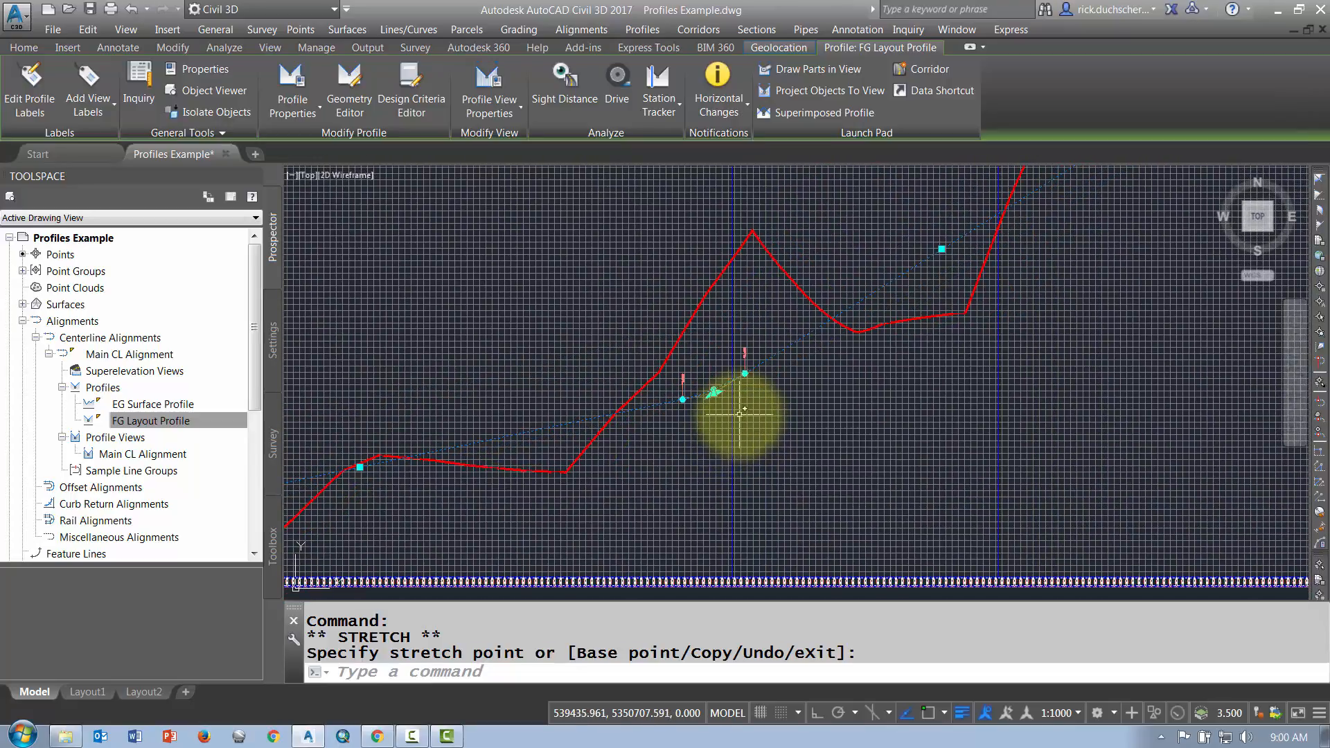
mouse_move(771, 356)
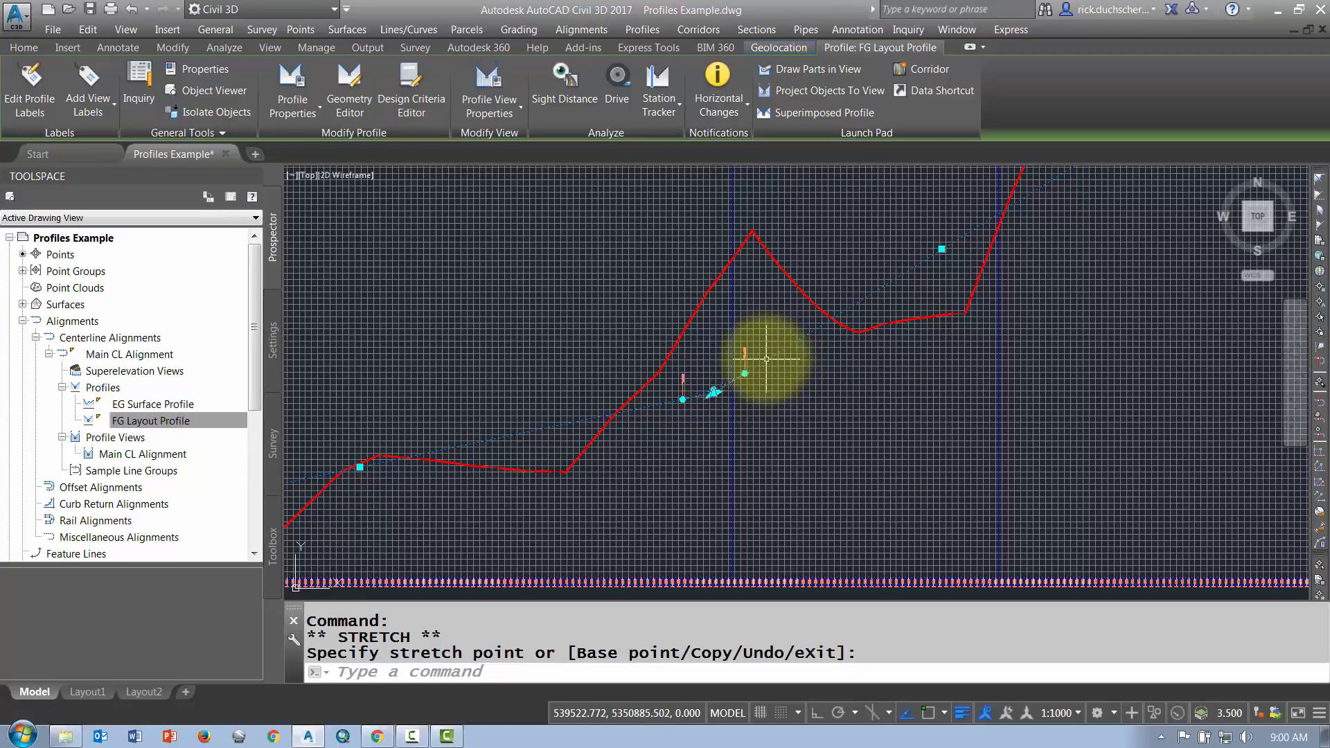
mouse_move(766, 359)
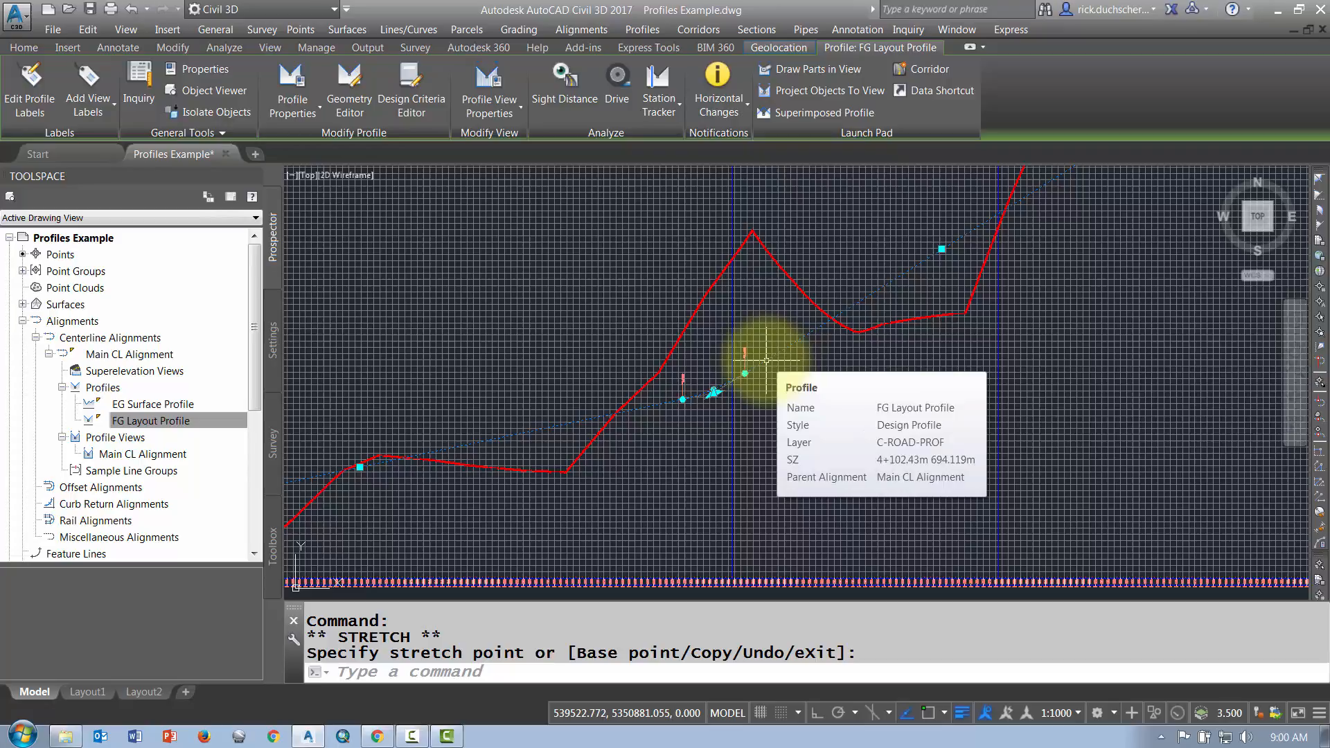
Step: Bring up Edit Profile Geometry for the profile from its shortcut menu
right_click(743, 372)
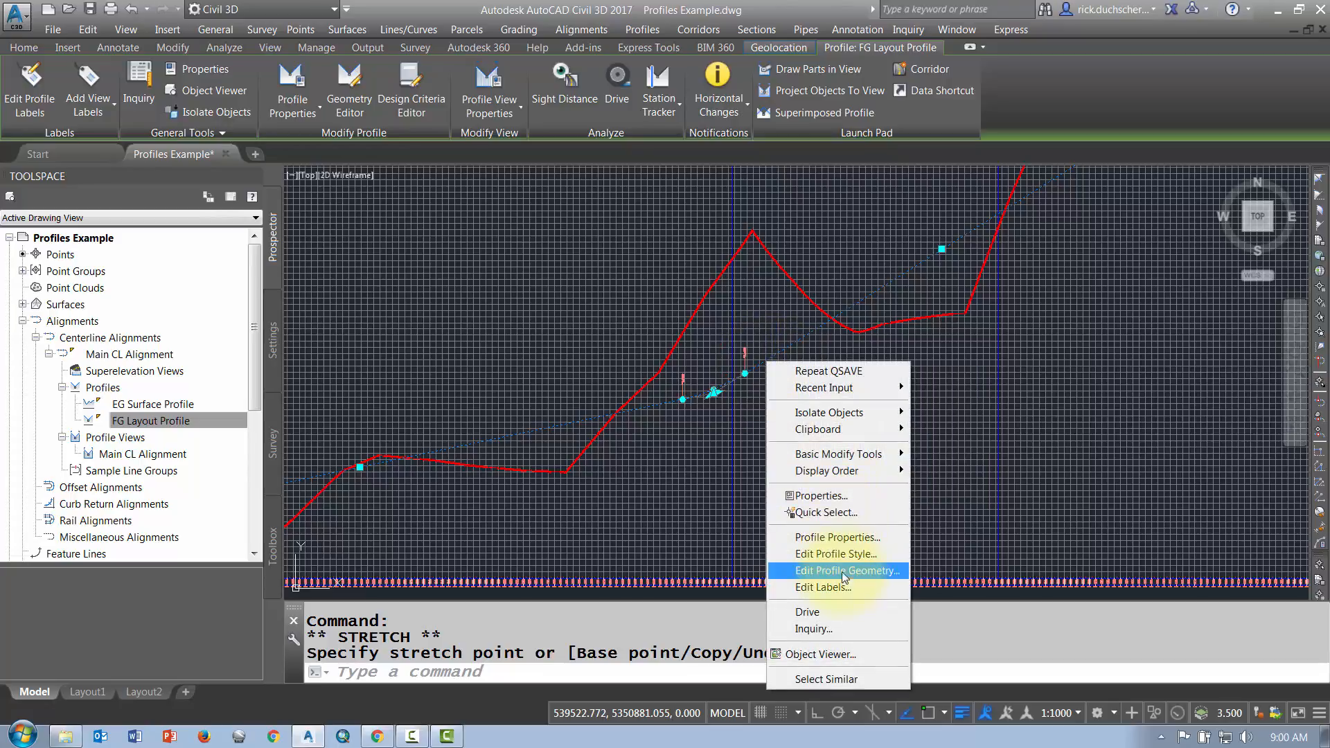
mouse_move(822, 576)
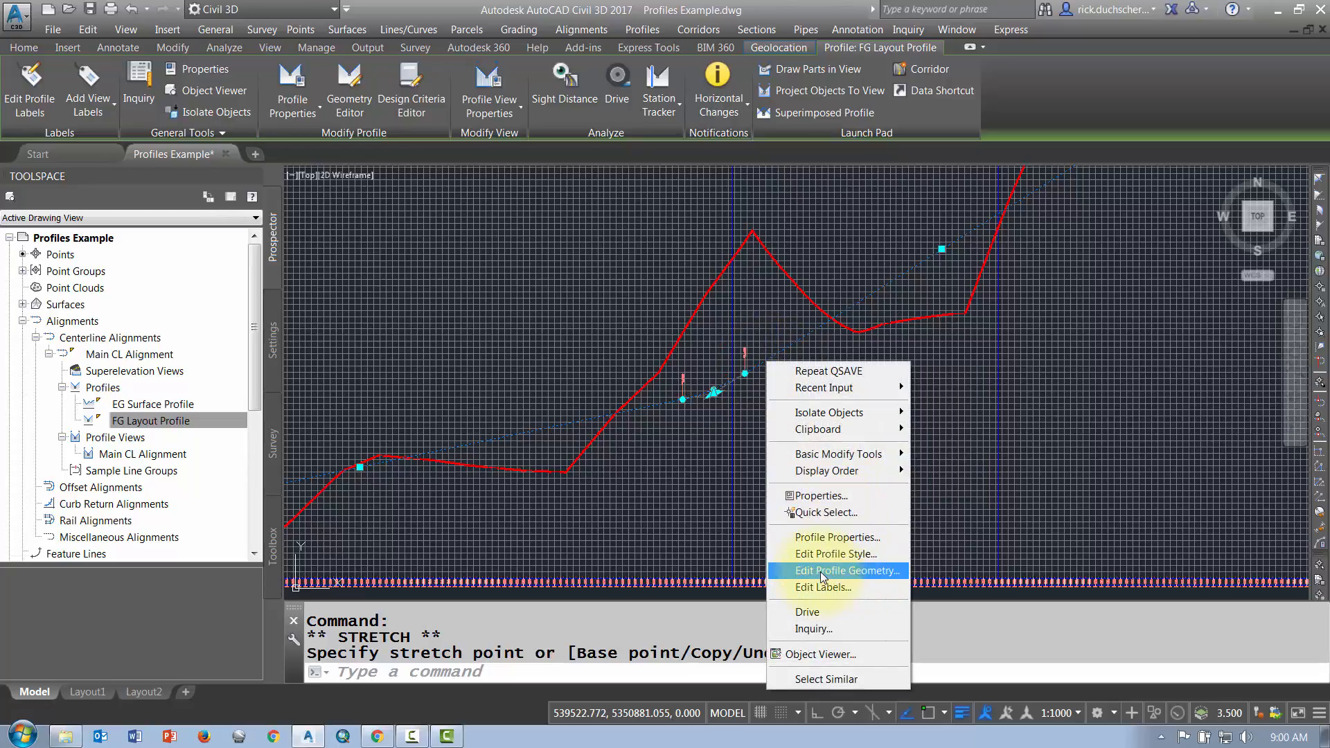
left_click(835, 570)
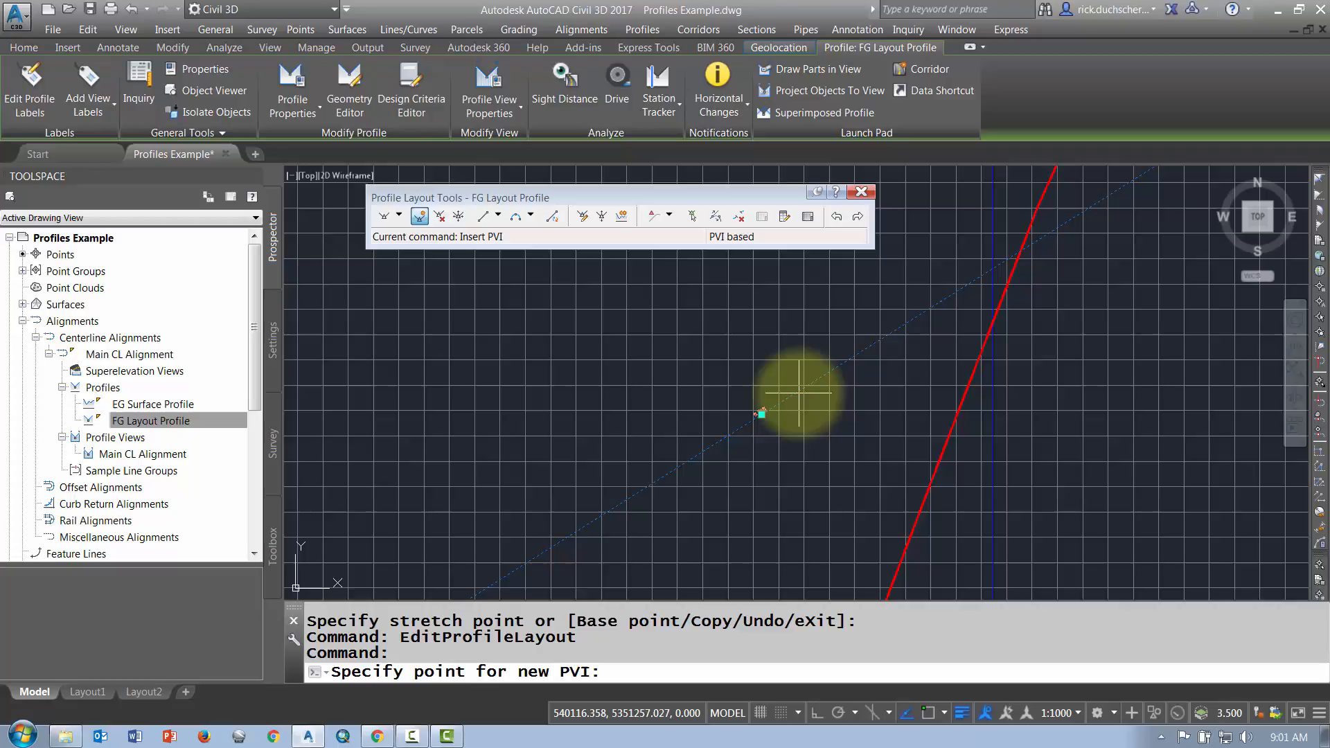
Step: Place a PVI at station 4+693.83m, elevation 731.394m, then list the vertical curve types
left_click(798, 392)
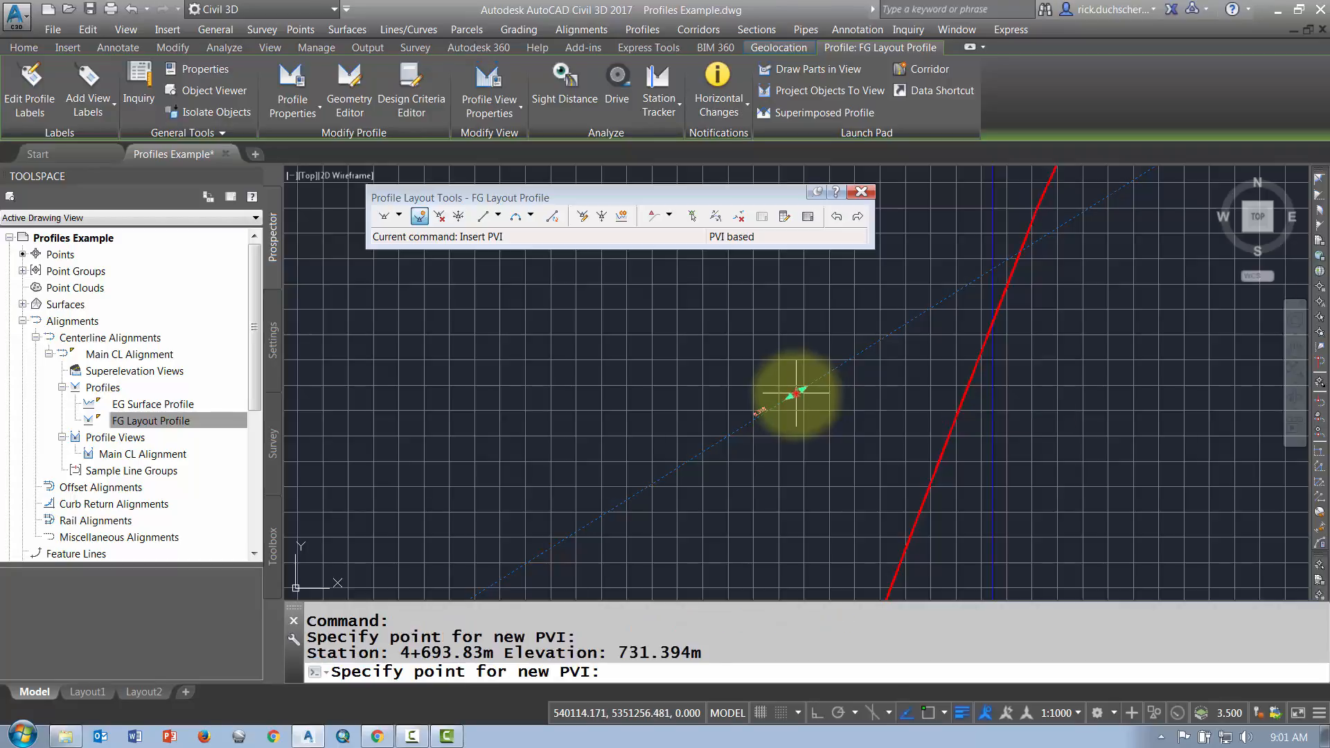
left_click(795, 392)
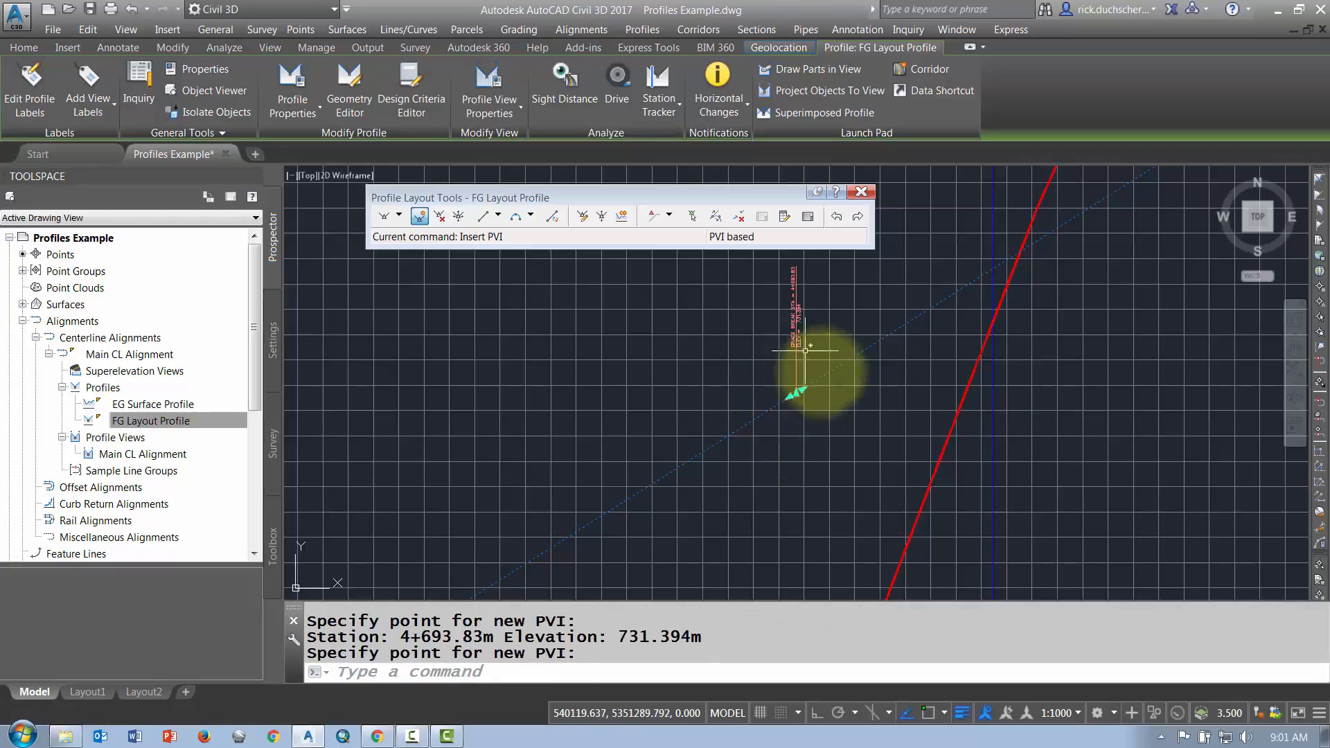
mouse_move(543, 285)
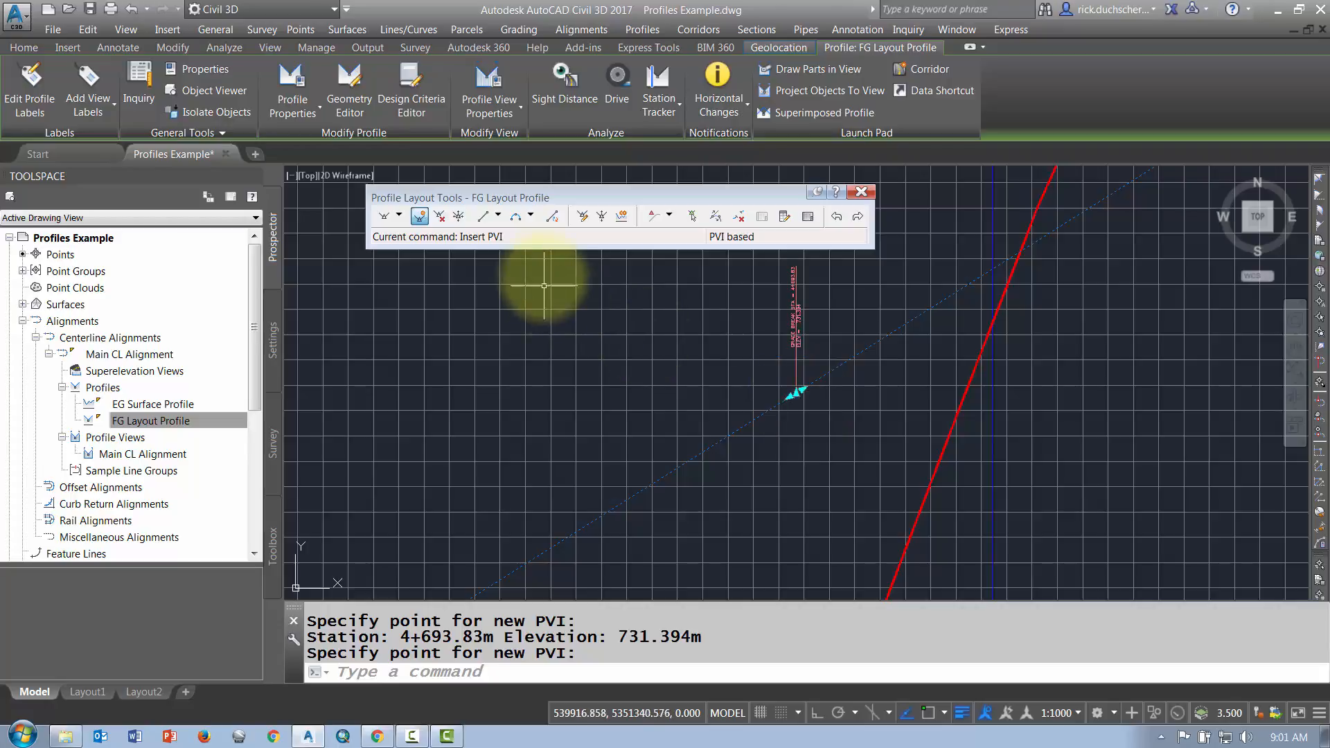
left_click(522, 217)
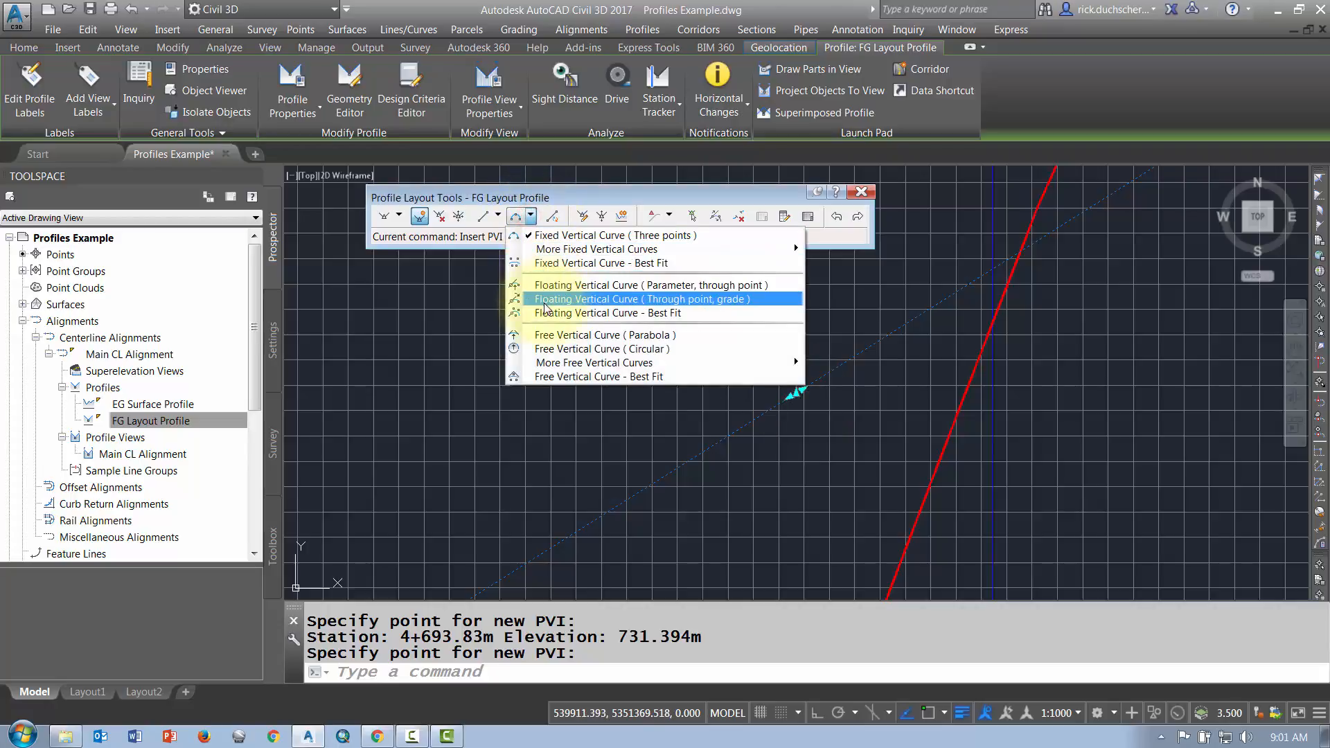
mouse_move(599, 349)
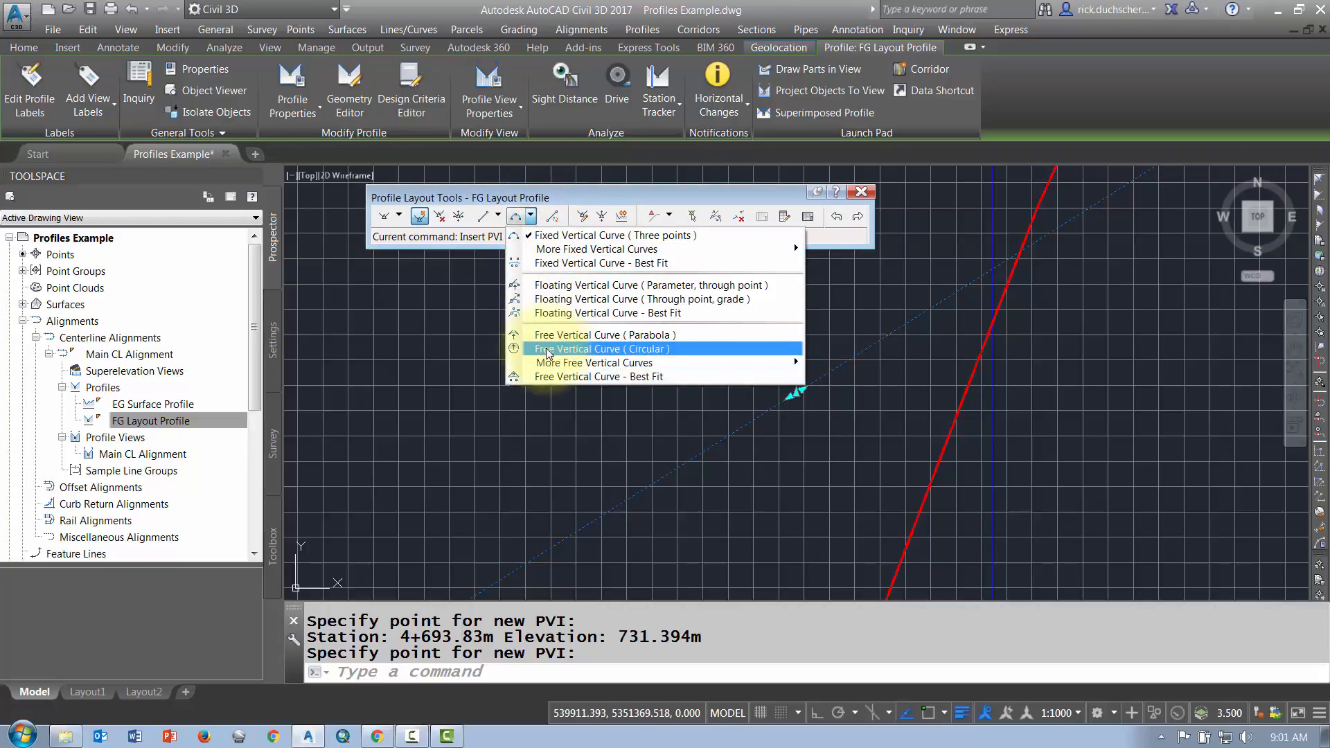
mouse_move(532, 206)
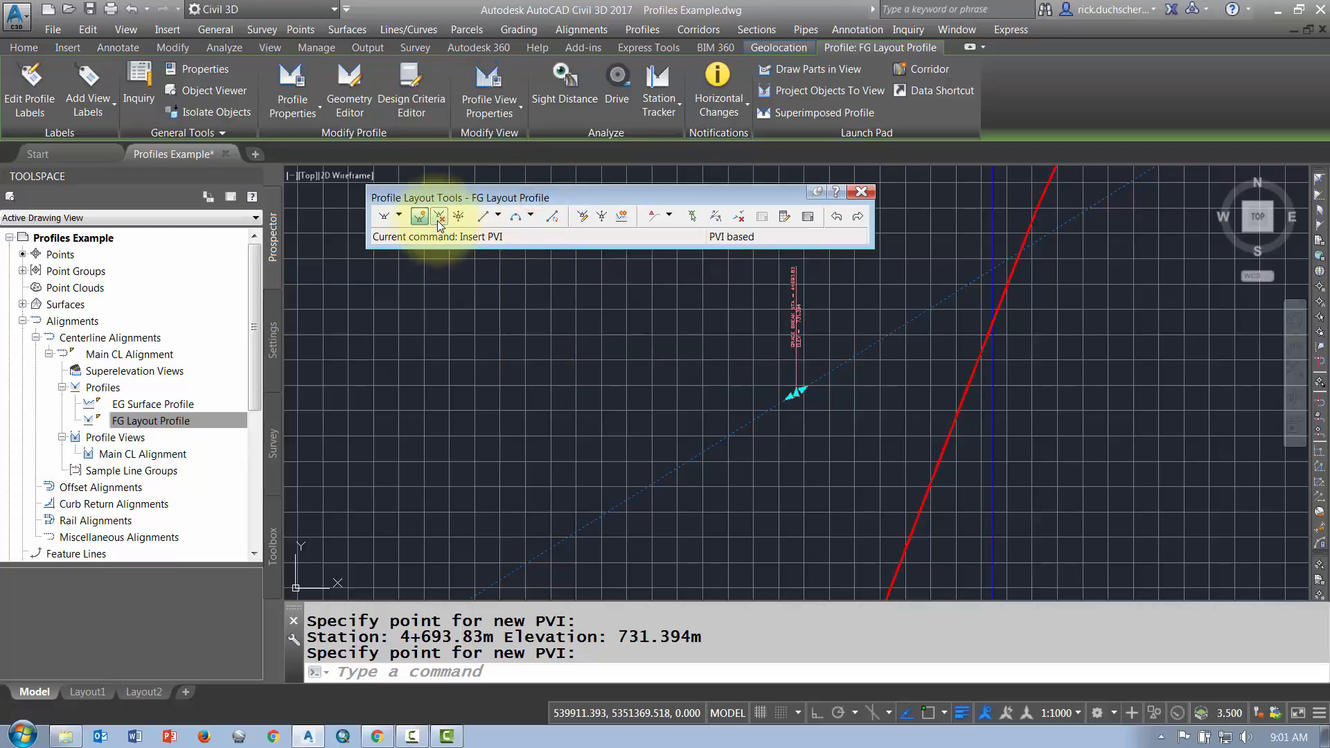
mouse_move(458, 215)
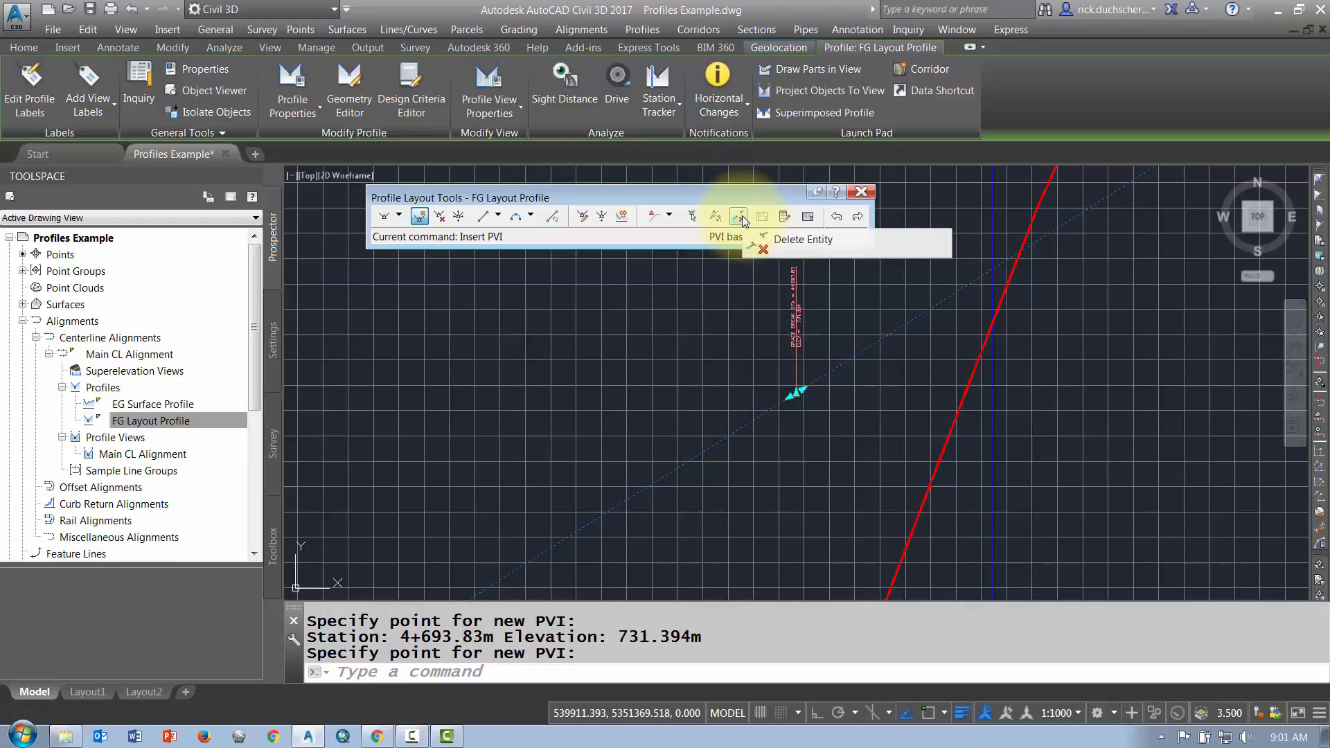
Step: Delete the existing curve and add a free circular vertical curve of radius 500 between the tangents
left_click(738, 216)
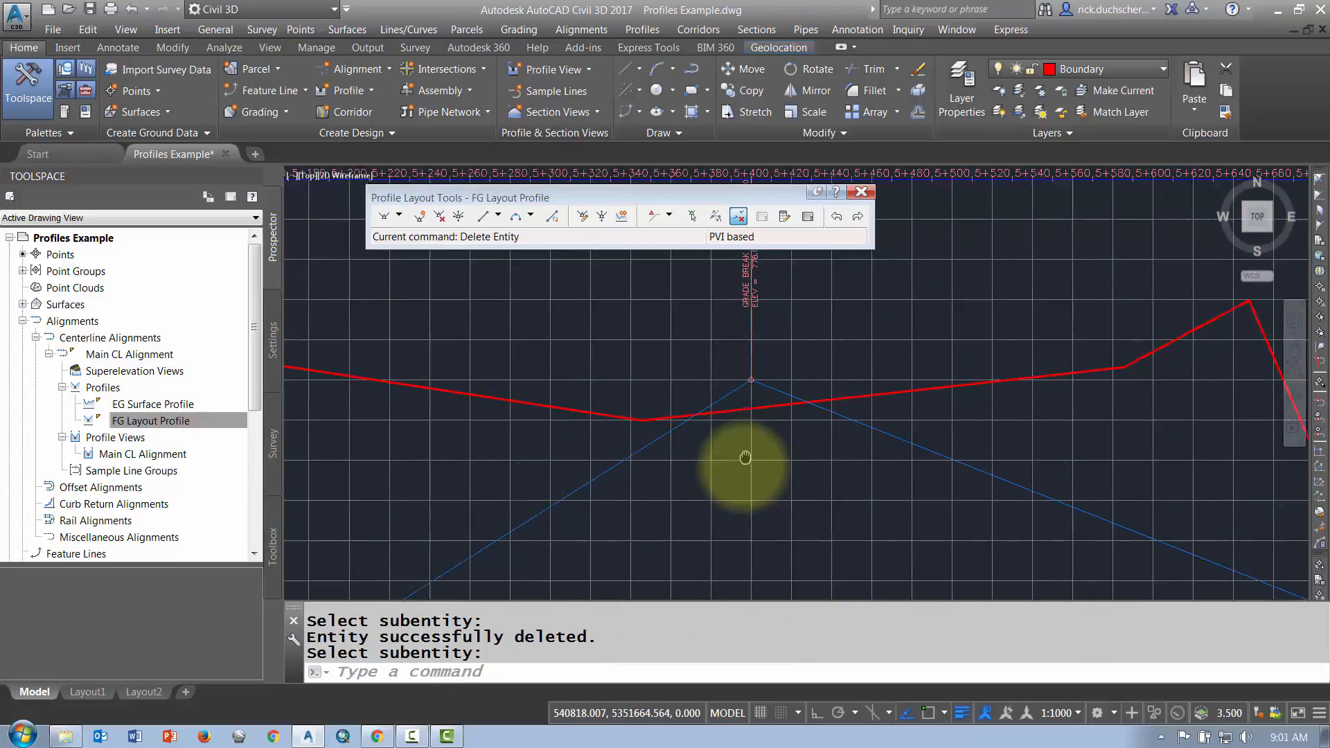
left_click(531, 214)
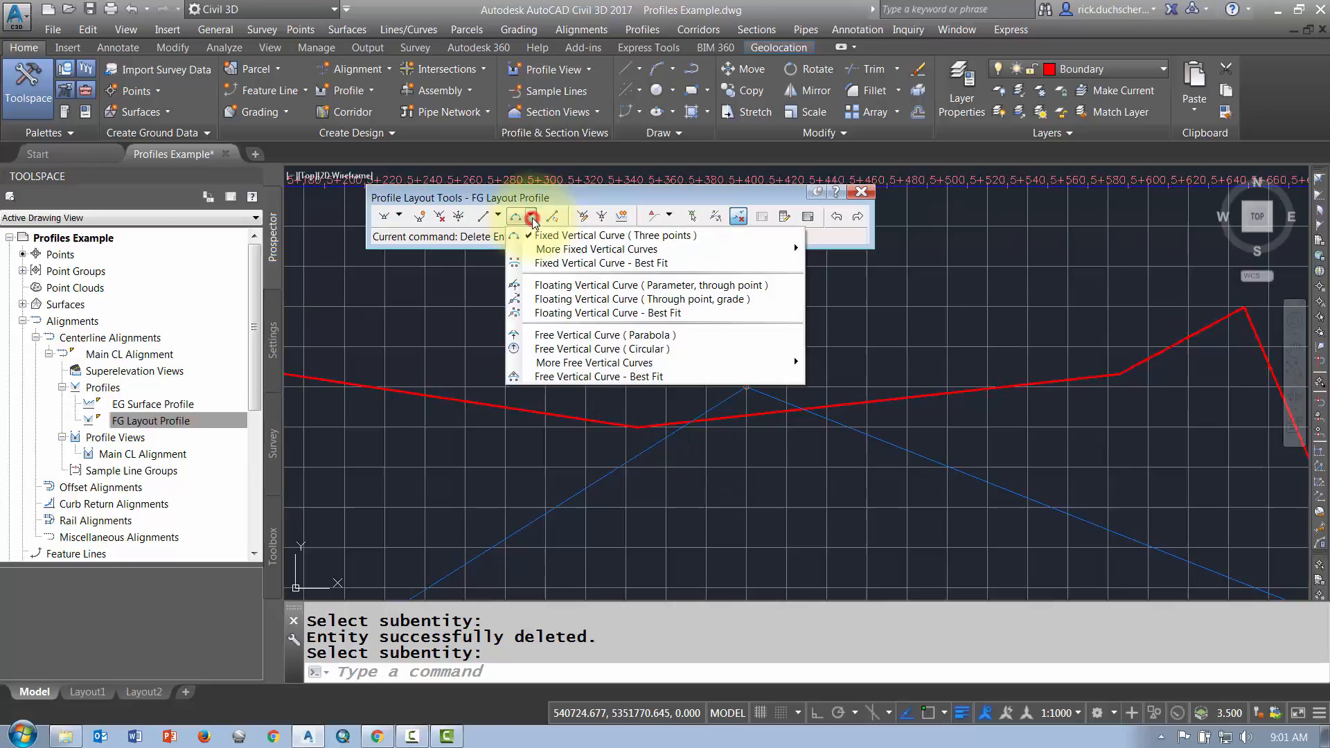
mouse_move(600, 349)
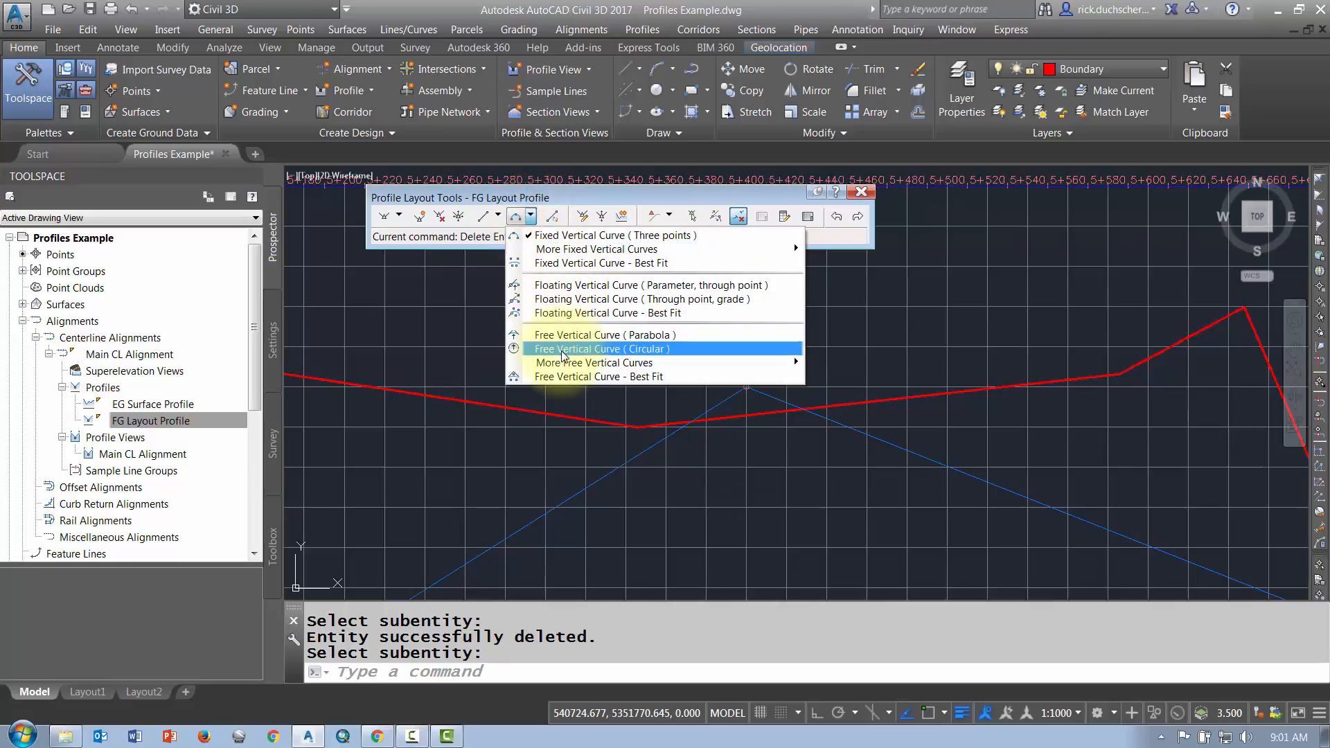
left_click(601, 349)
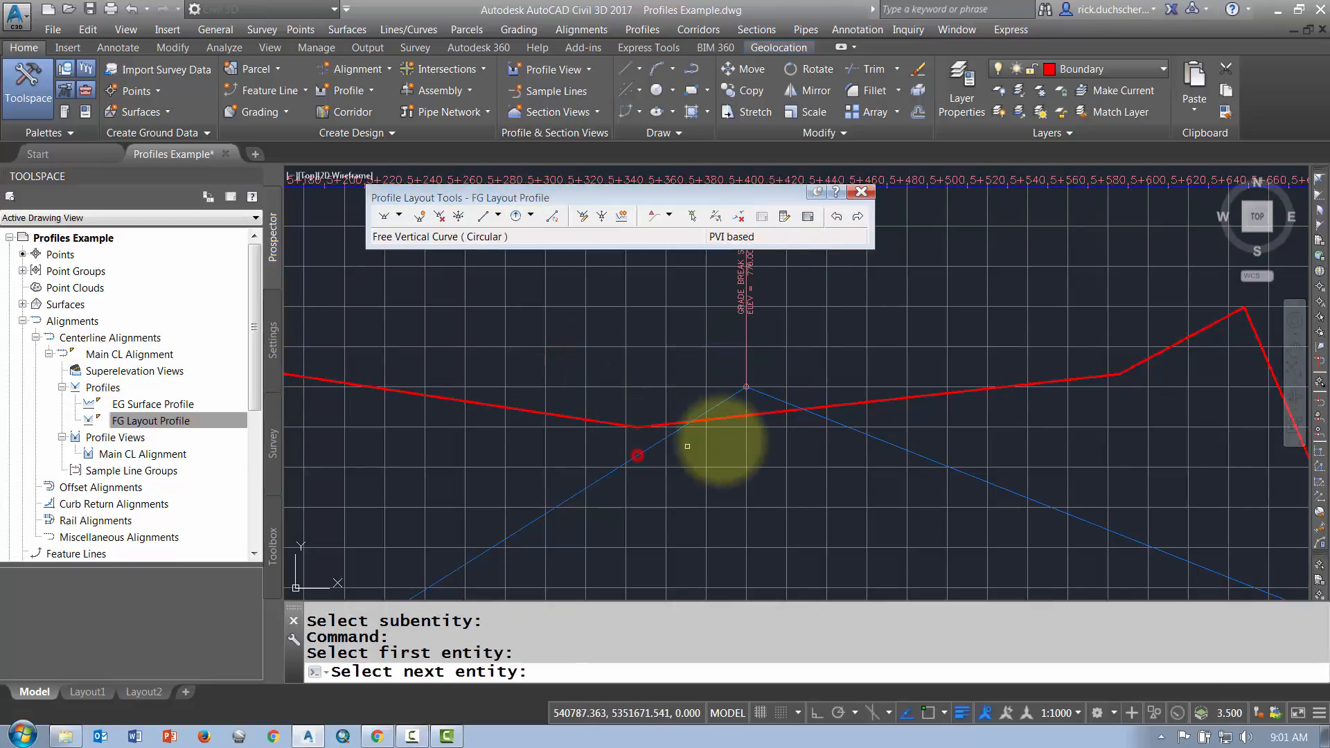
left_click(821, 417)
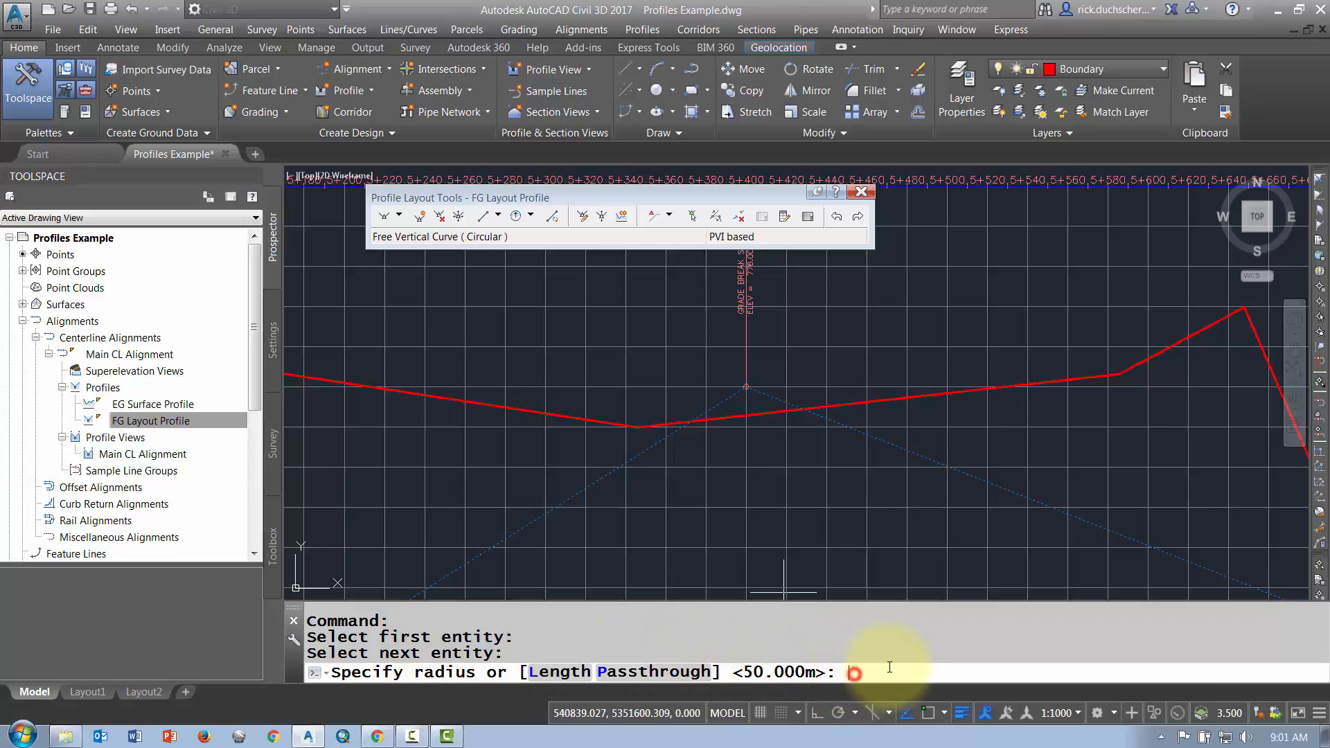
type("500")
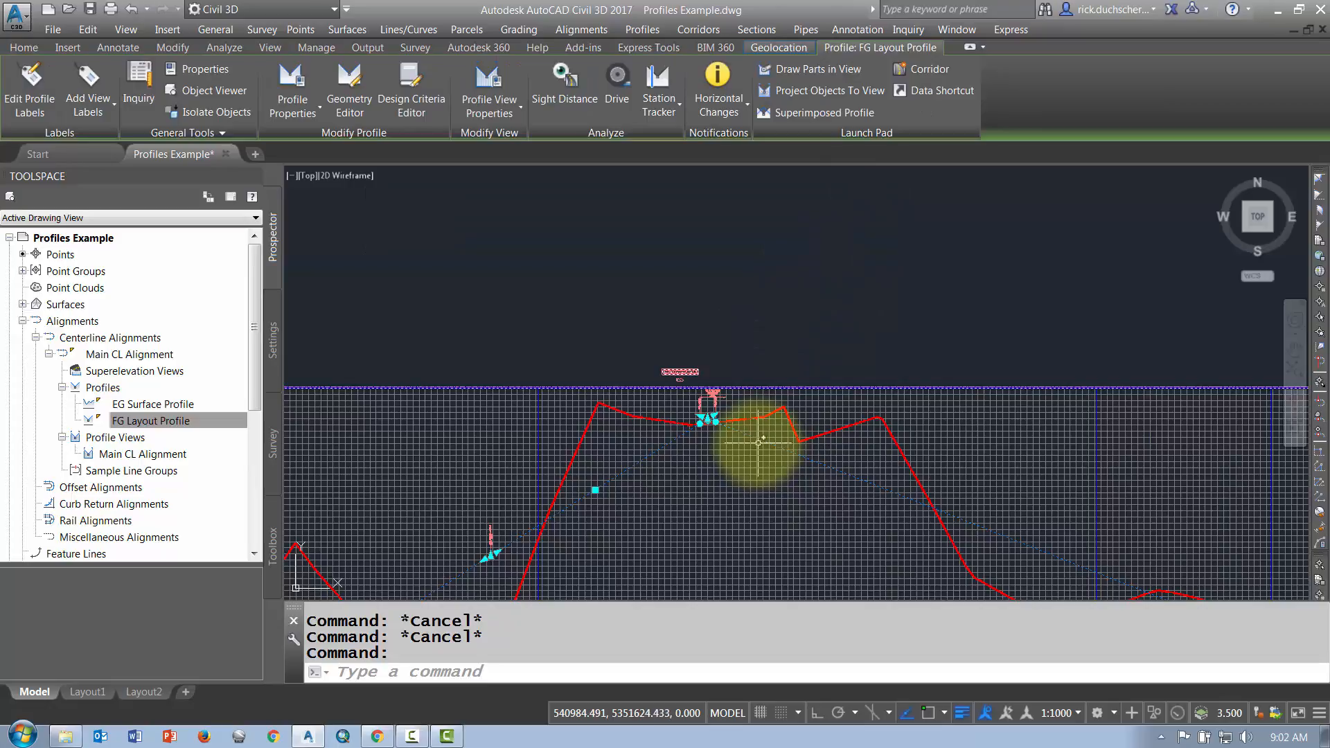
Step: Show the FG Layout Profile's PVIs in Profile Grid View via Edit Profile Geometry
right_click(755, 441)
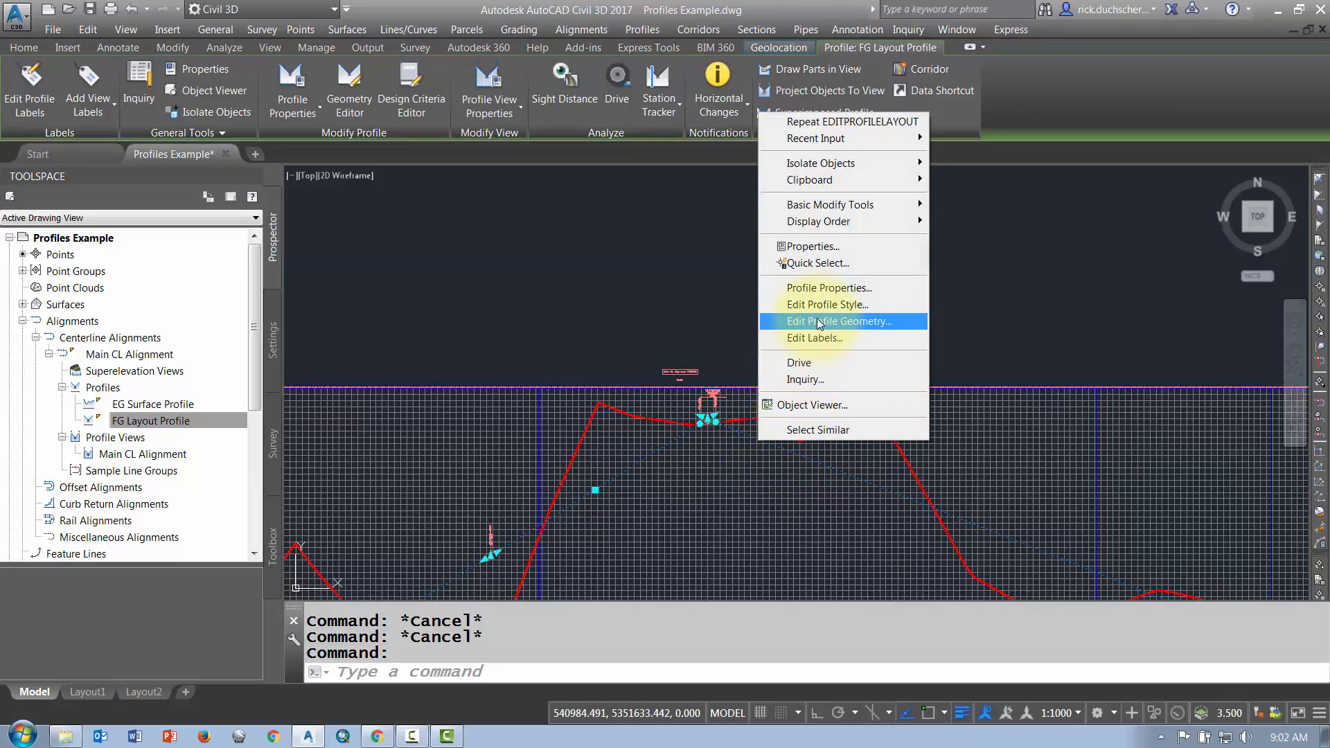
left_click(839, 320)
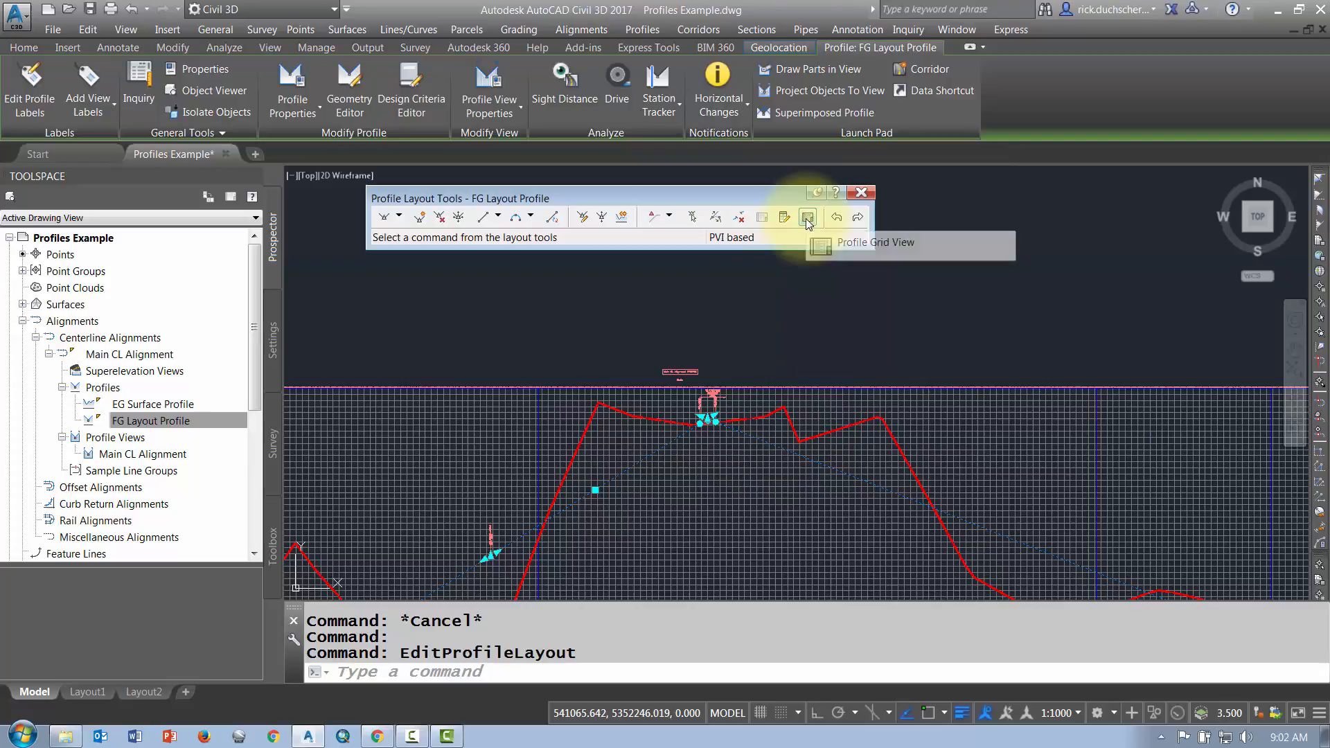
left_click(806, 216)
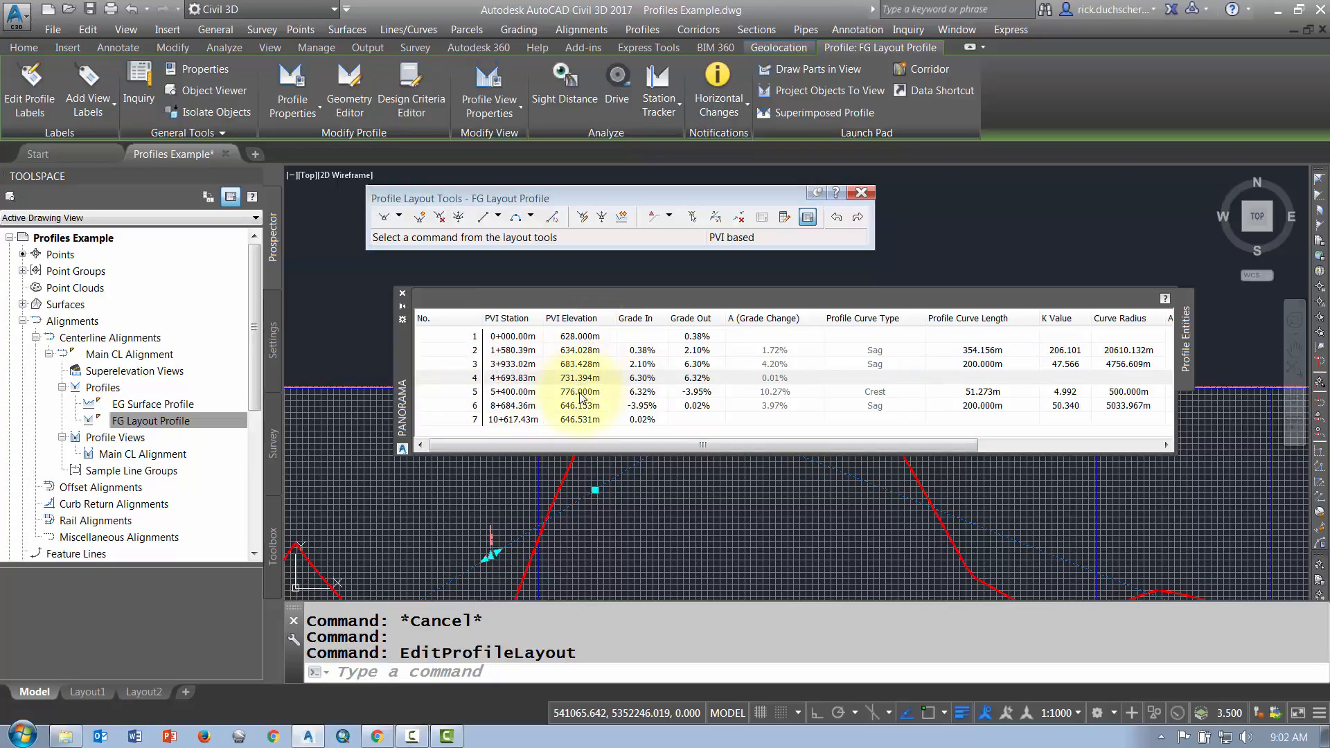
Step: Set PVI 5's elevation to 770 and review the crest curve's length and radius
double_click(570, 390)
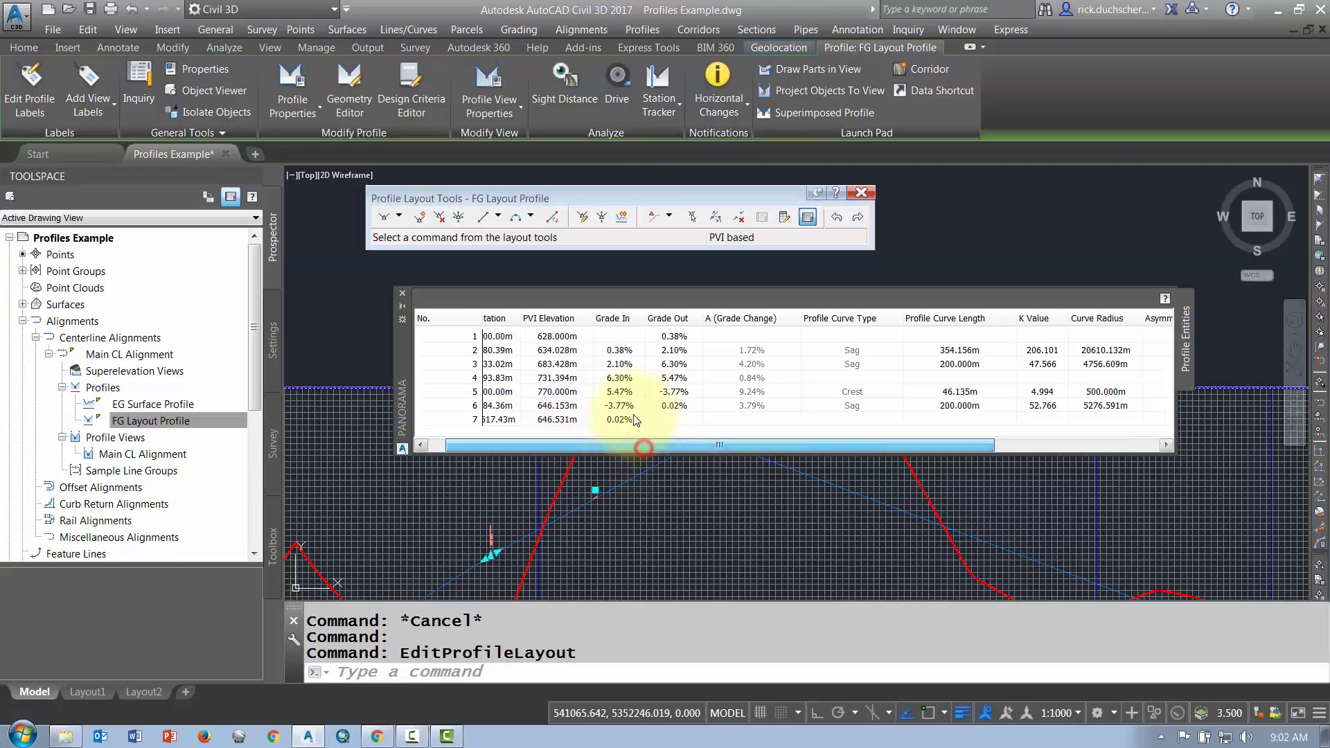
left_click(674, 390)
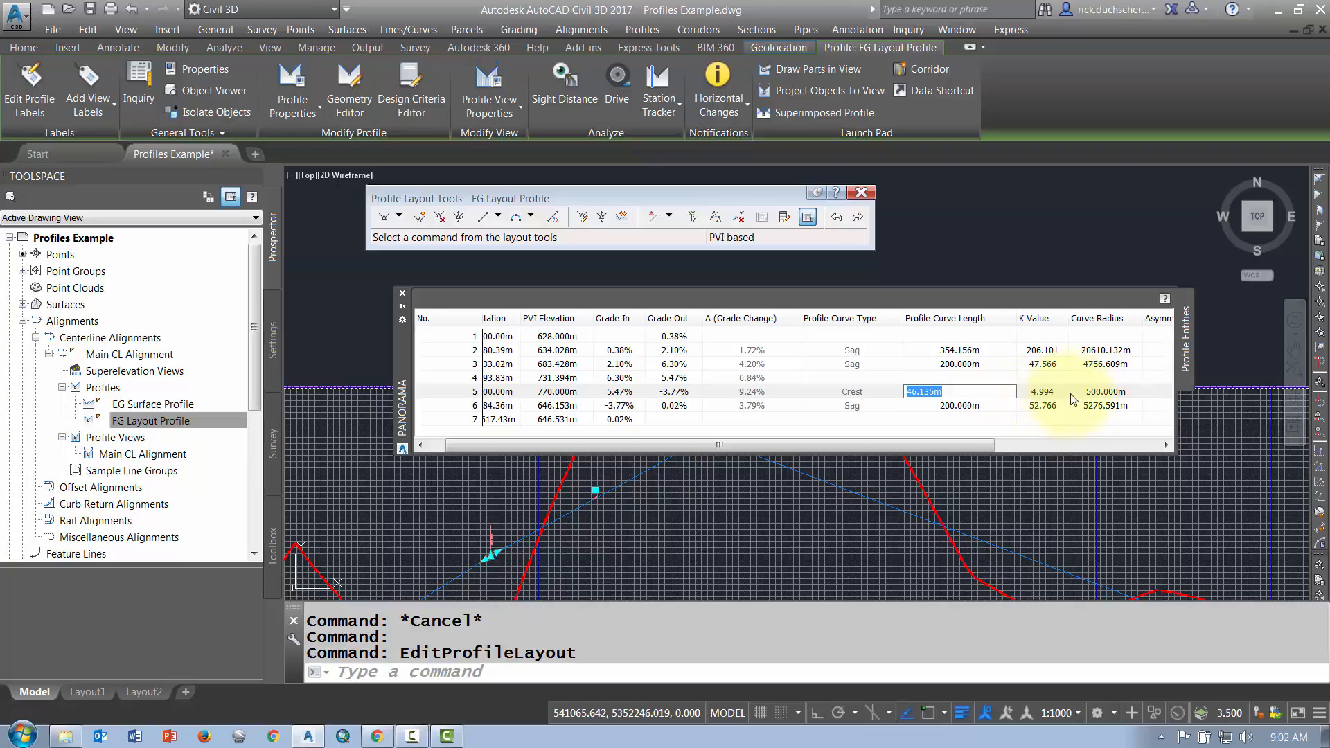
left_click(1105, 391)
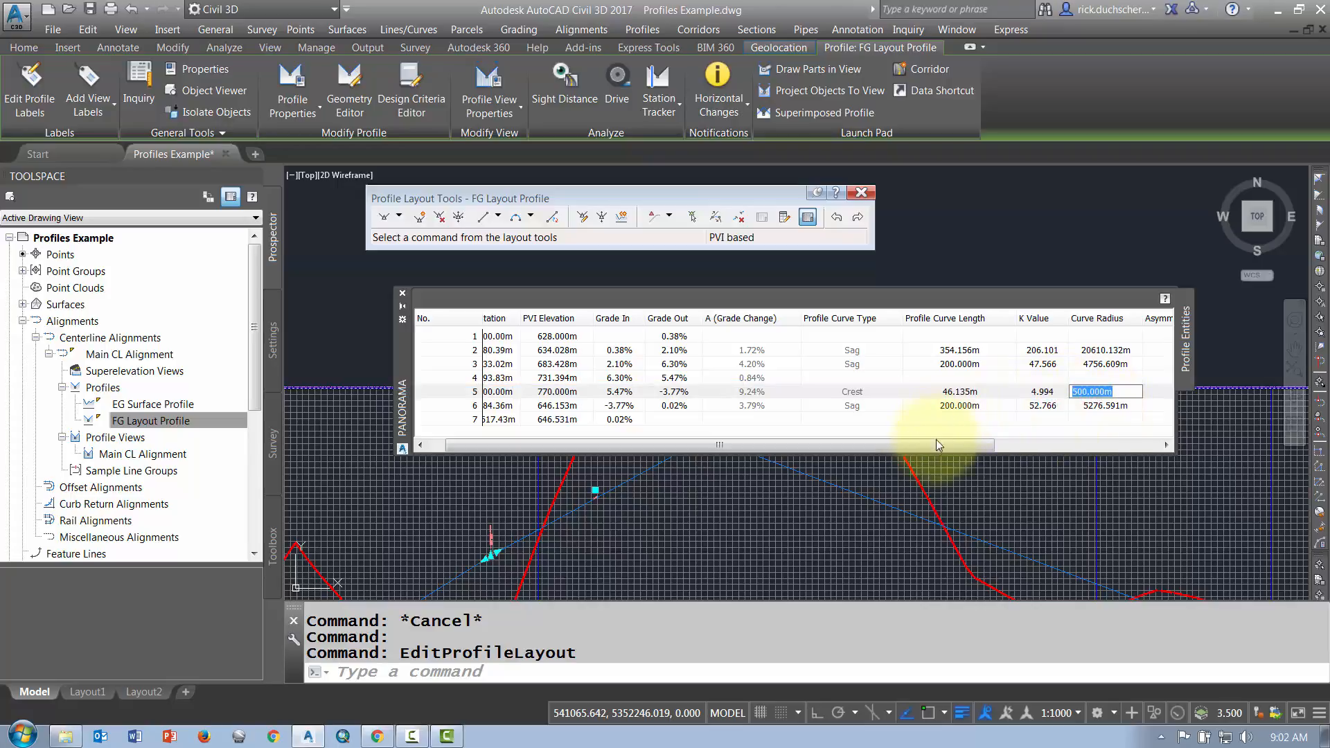
scroll("left", 3)
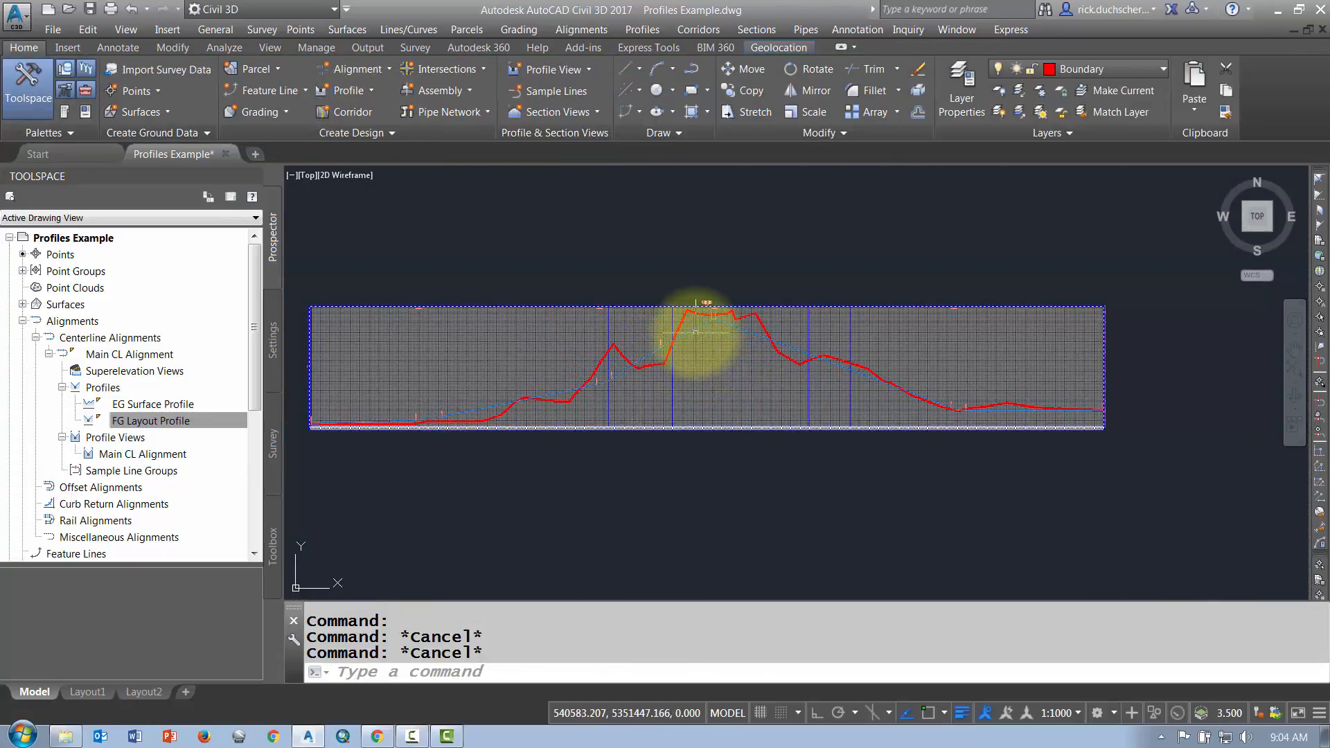
mouse_move(700, 304)
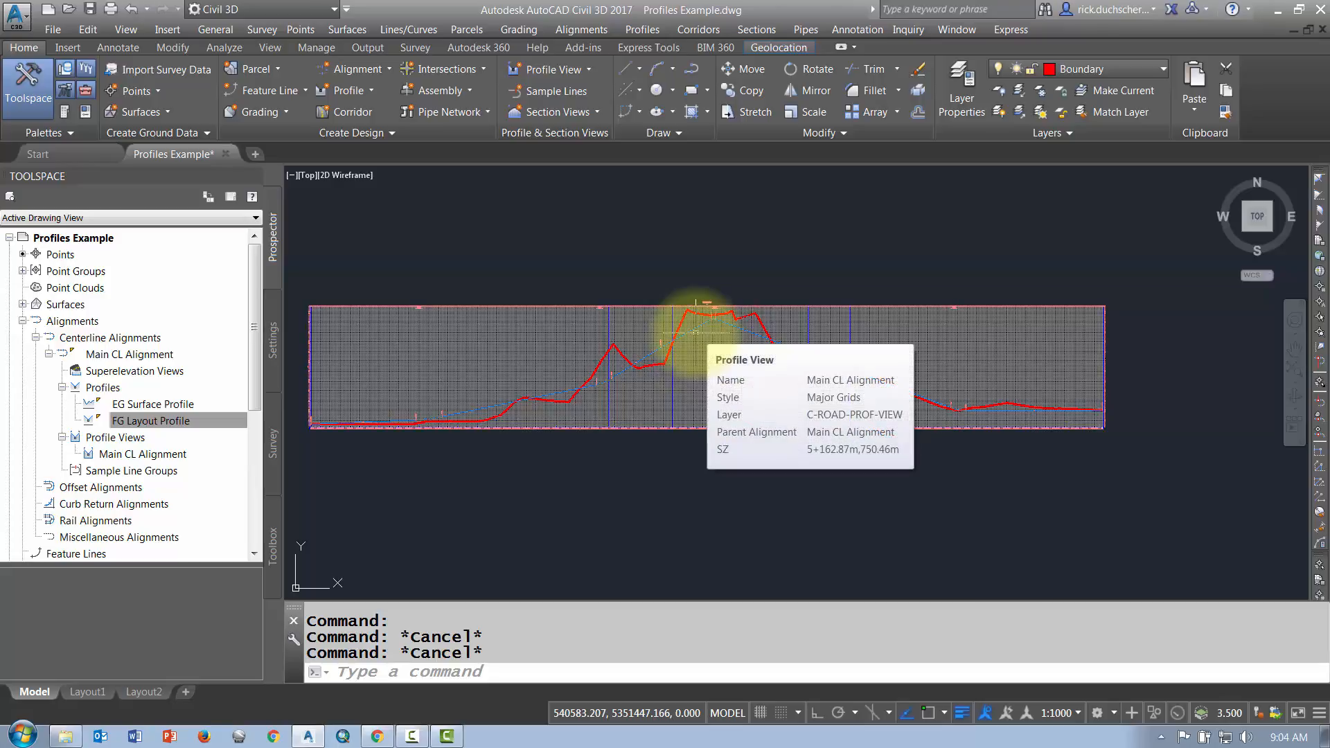